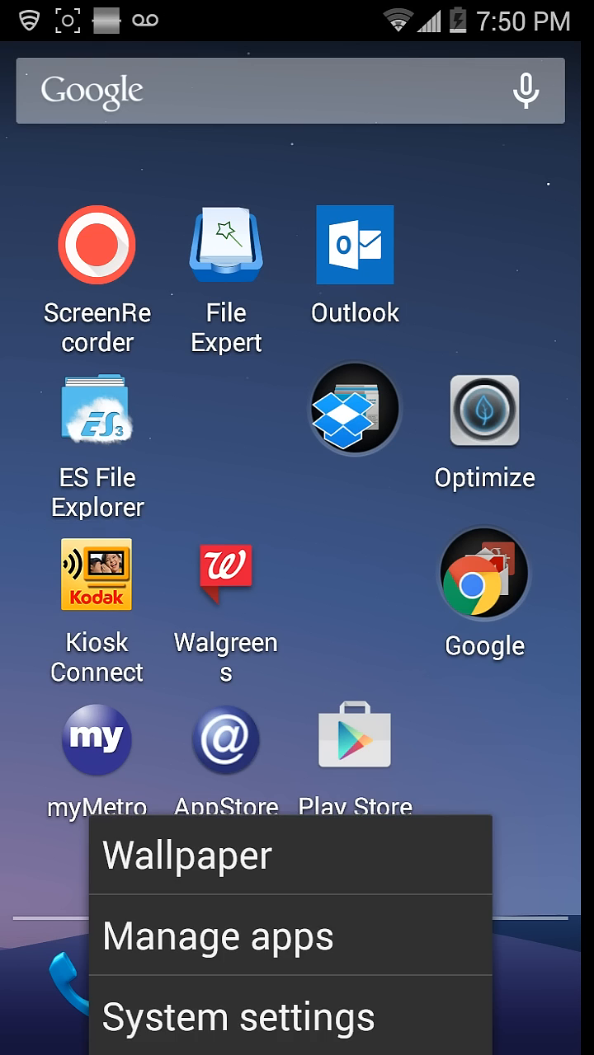
Open System settings to the About phone page showing model Z970, Android 4.4.4.
click(239, 1017)
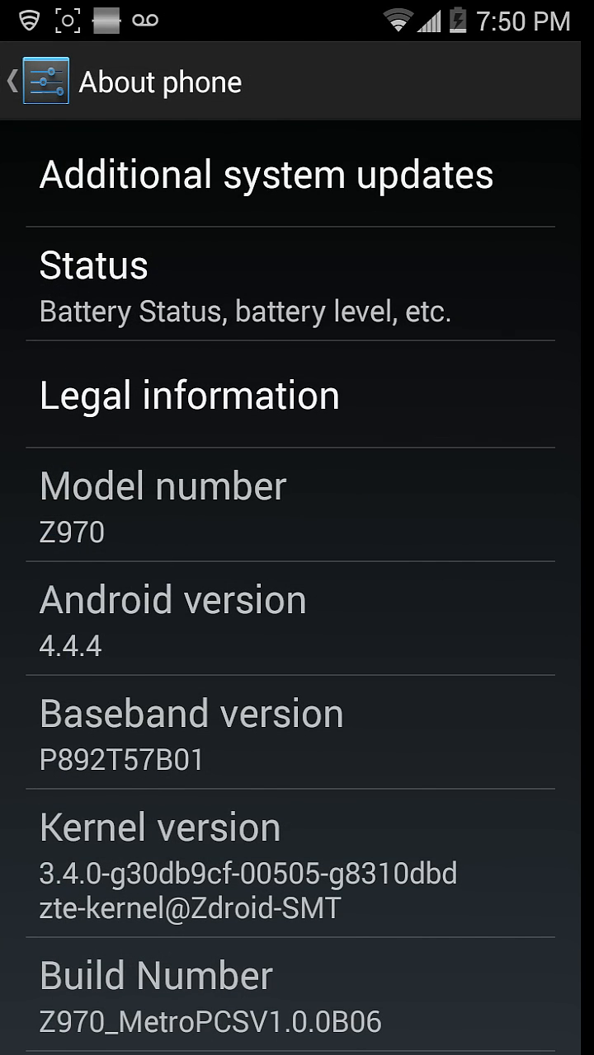
Return to Settings, open Developer options and confirm USB debugging is checked.
click(155, 990)
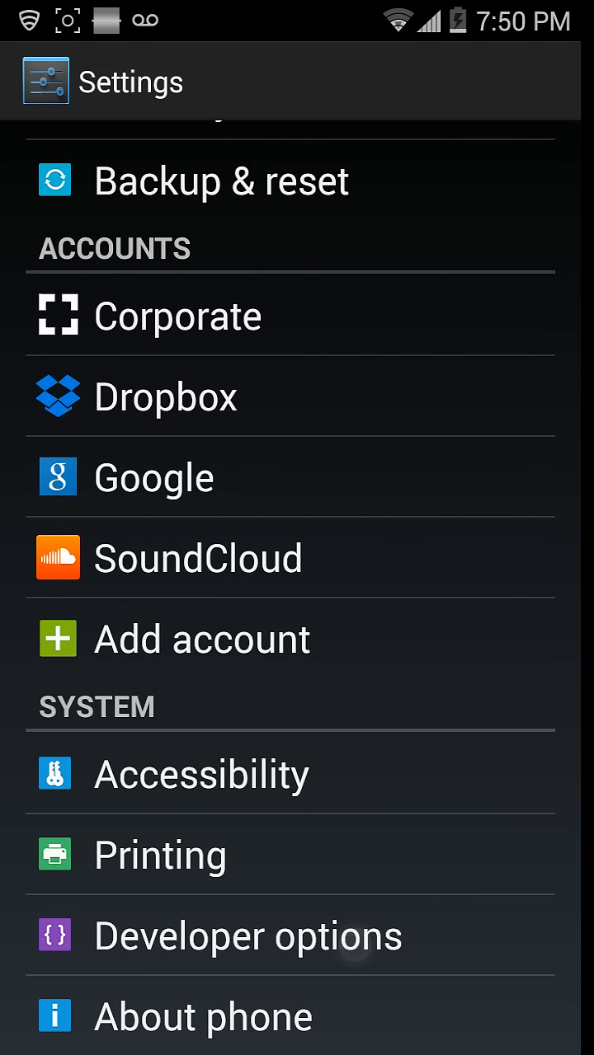
click(248, 937)
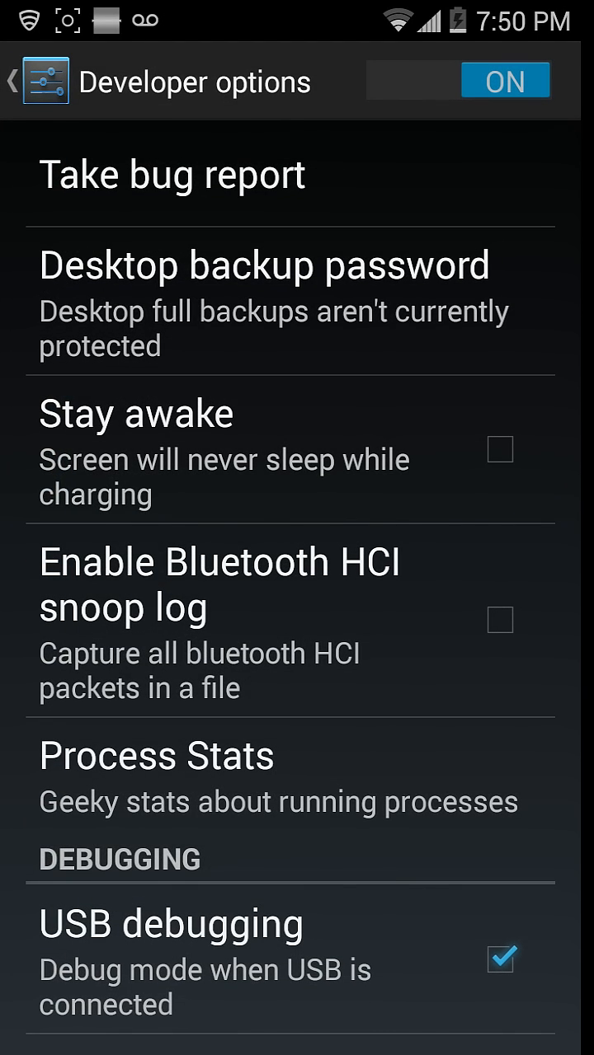
scroll(down, 3)
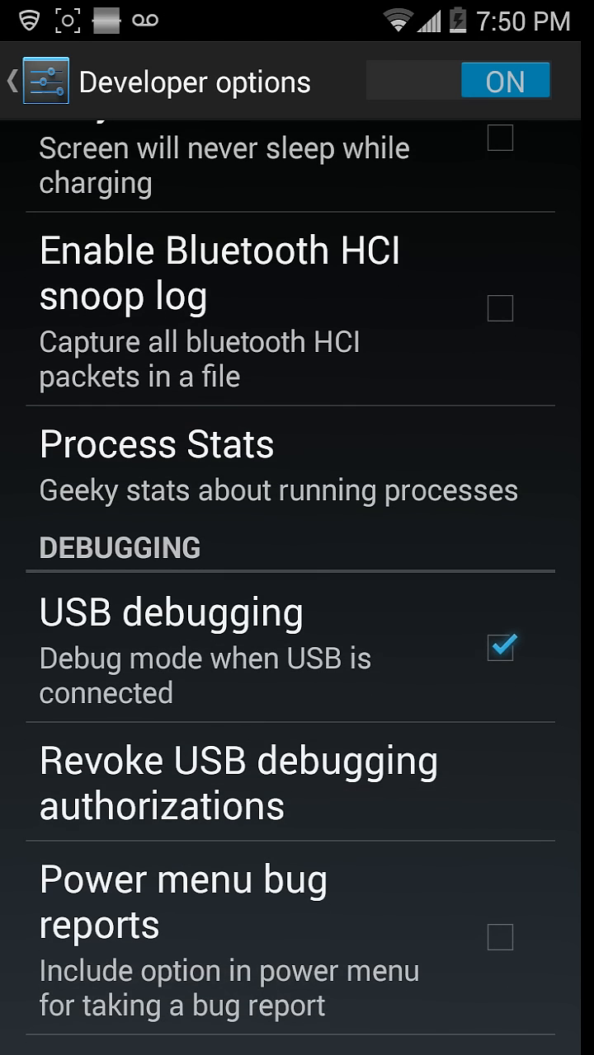
scroll(down, 3)
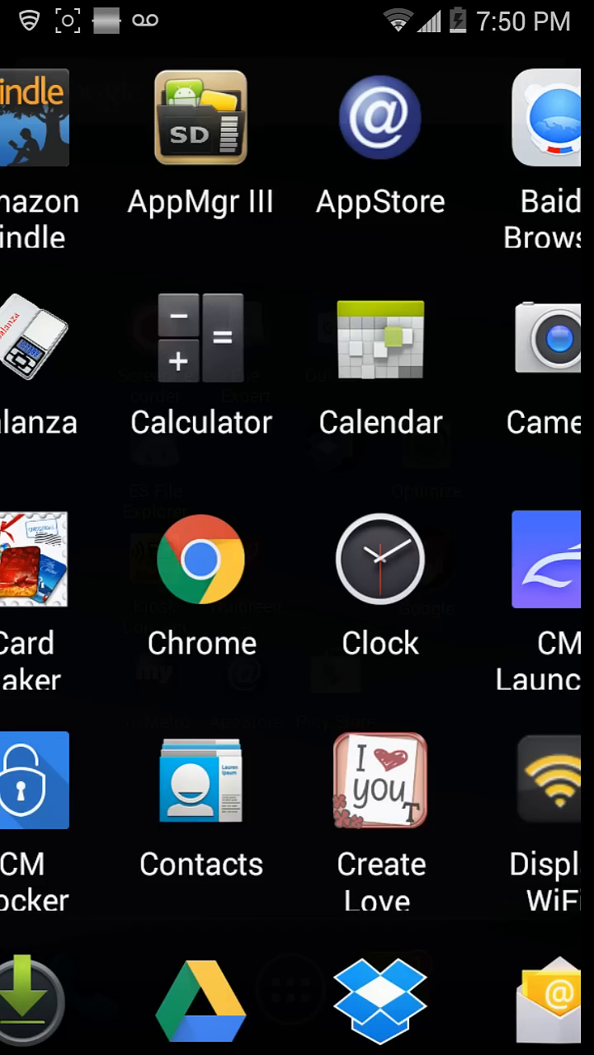
Launch Chrome on the androidxda page and pick KingRoot V4.1.0.524 from the list.
click(200, 560)
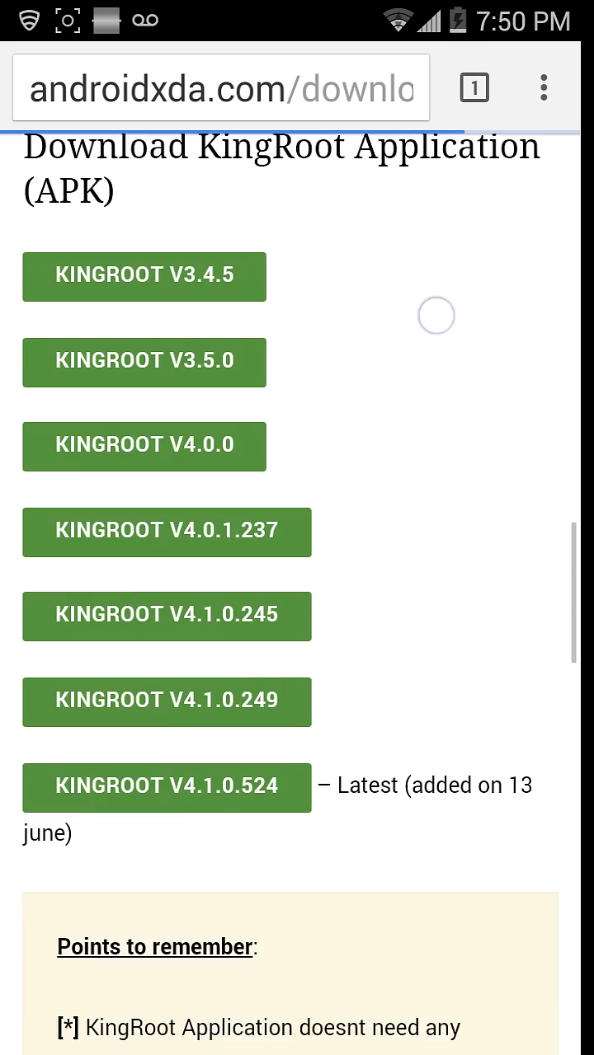
scroll(down, 3)
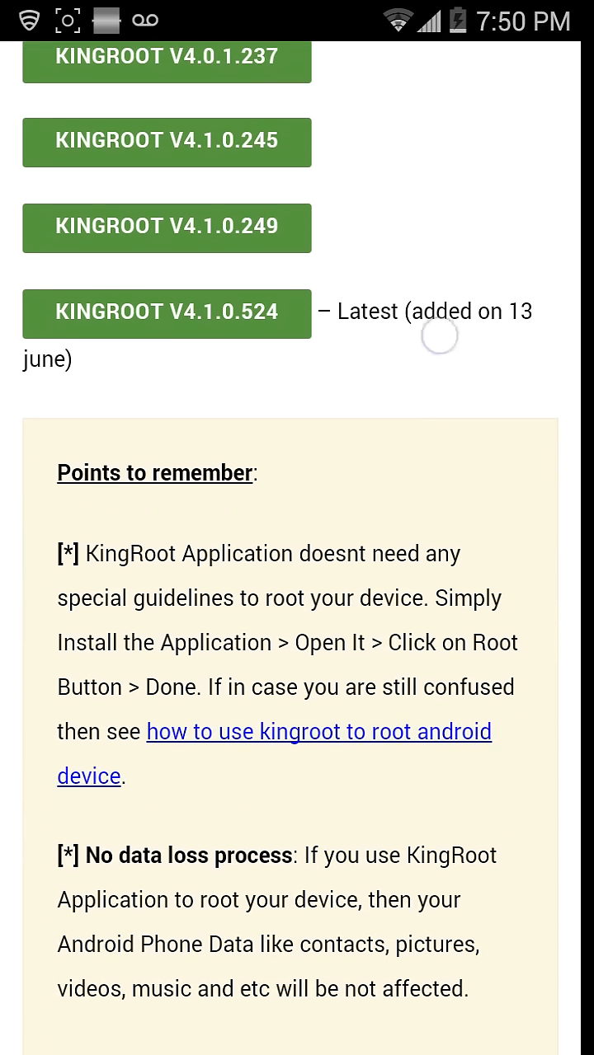
click(263, 313)
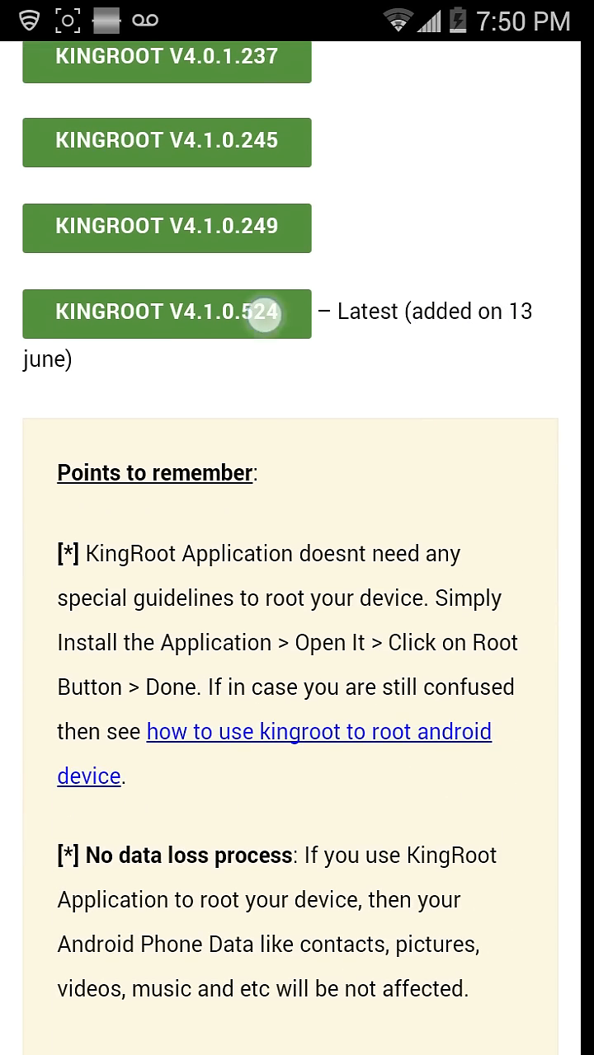
Start the KingRoot V4.1.0.524 download.
click(167, 313)
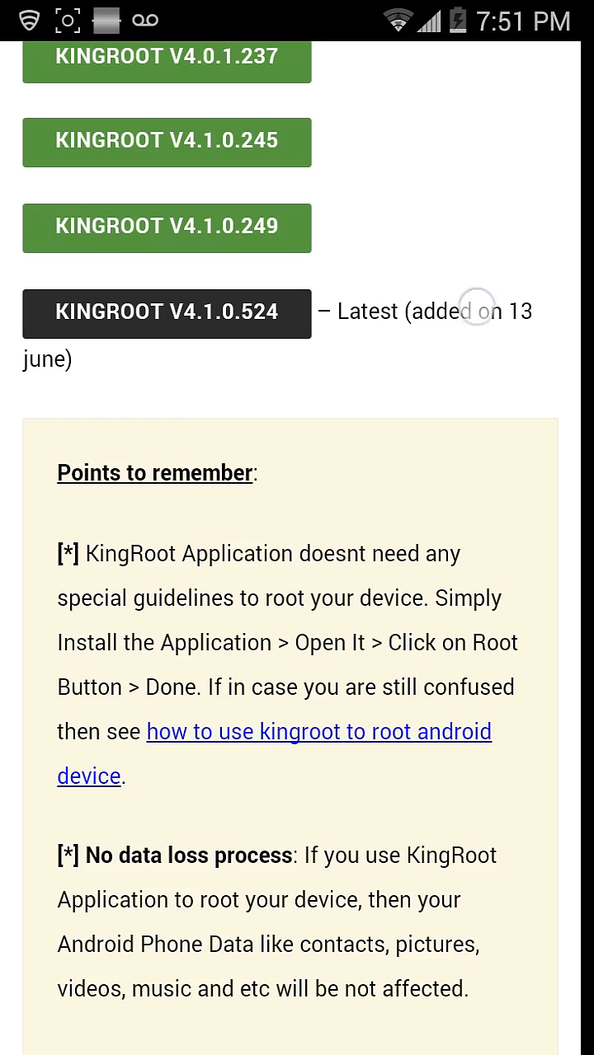
scroll(down, 3)
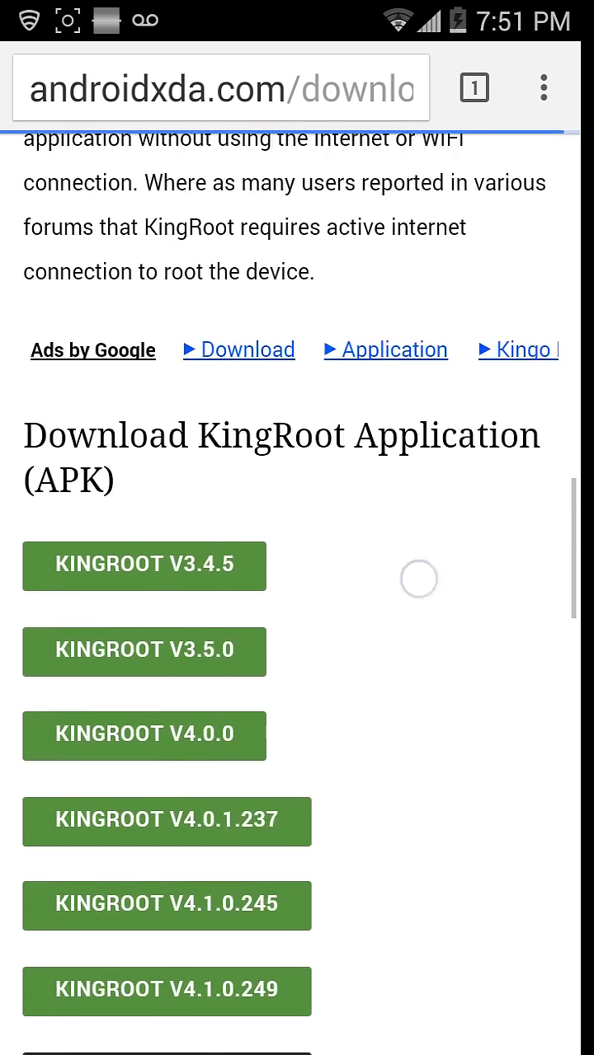
scroll(up, 3)
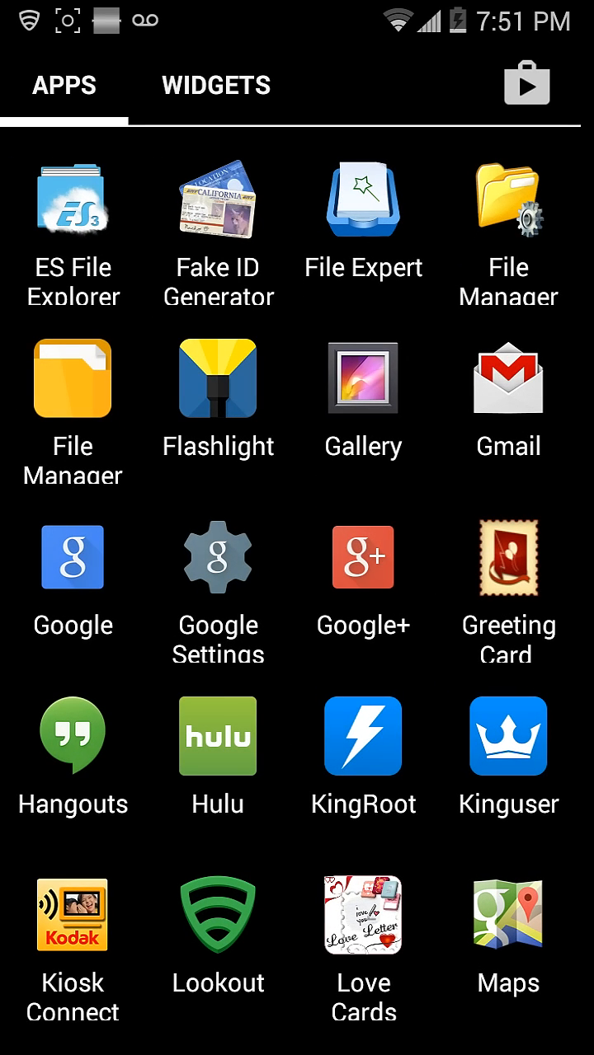
click(363, 736)
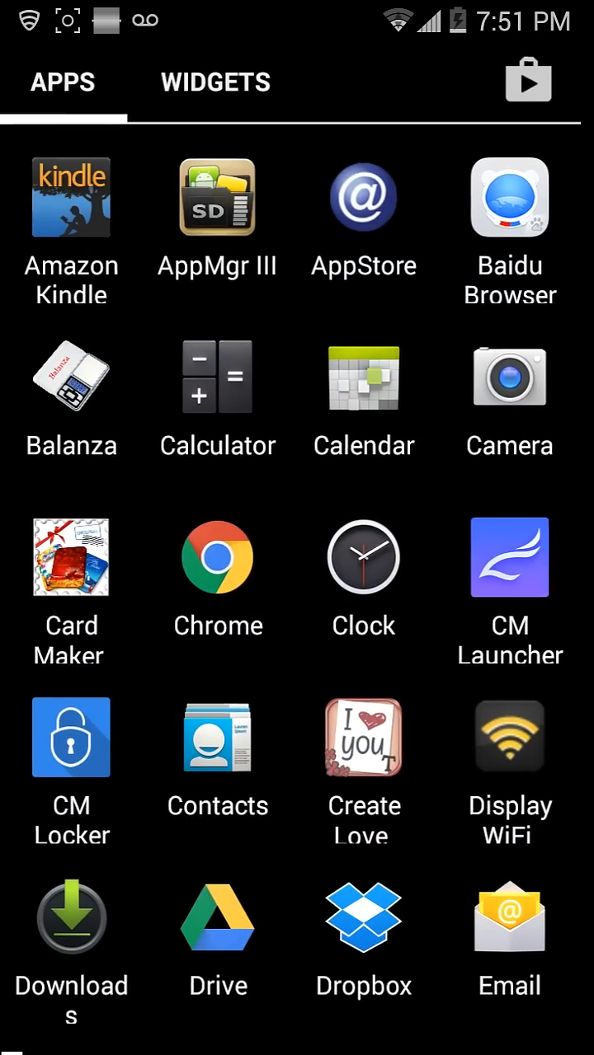
scroll(down, 3)
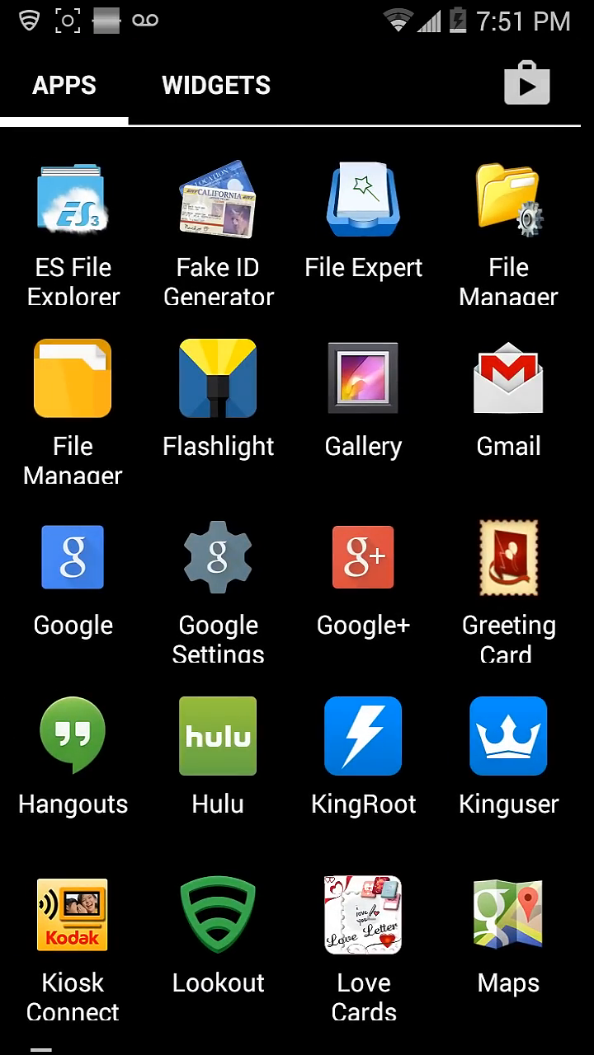